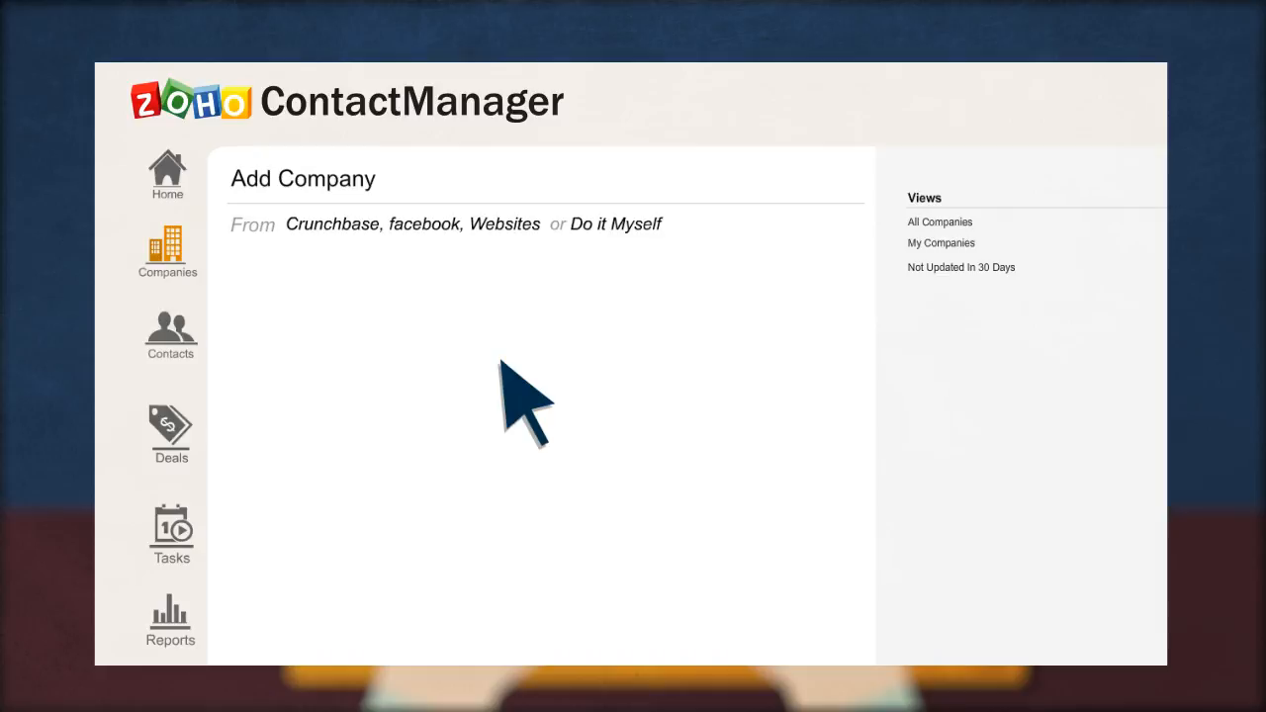
# - Start adding a new company from Companies, choosing a source or Do it Myself
pyautogui.click(423, 223)
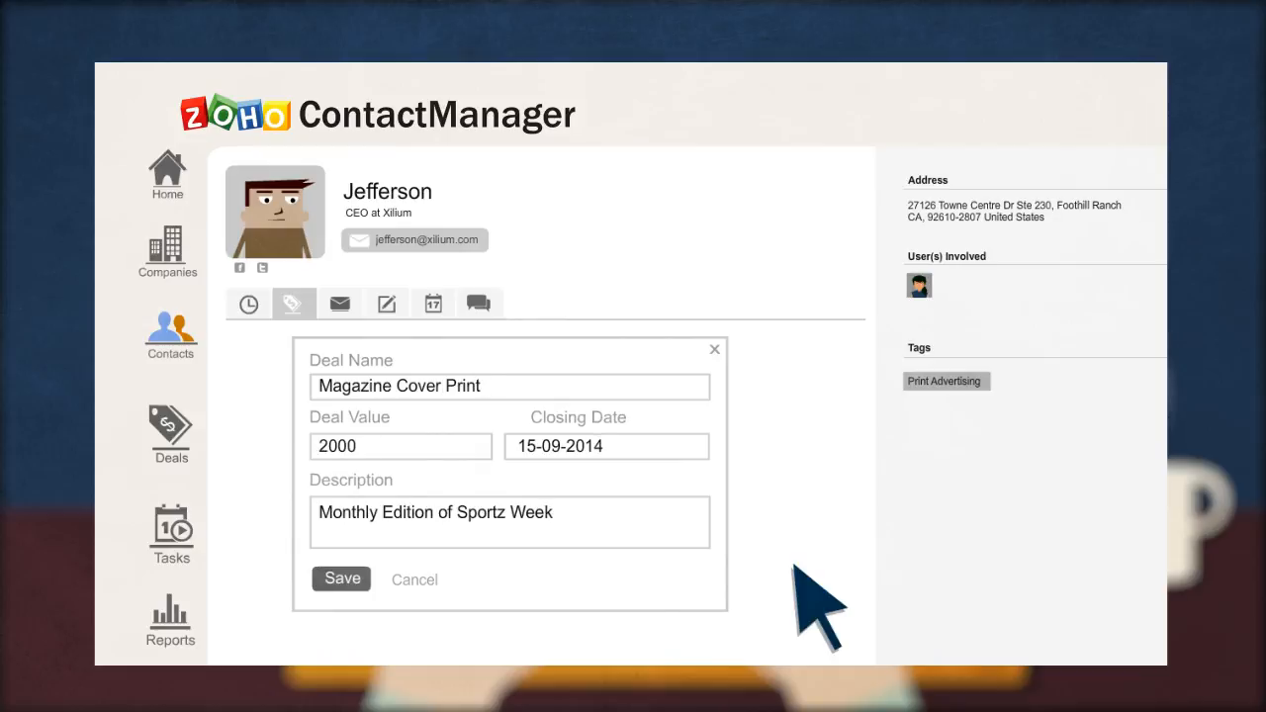
# - Save the Magazine Cover Print deal and attach the chosen task list to it
pyautogui.click(341, 578)
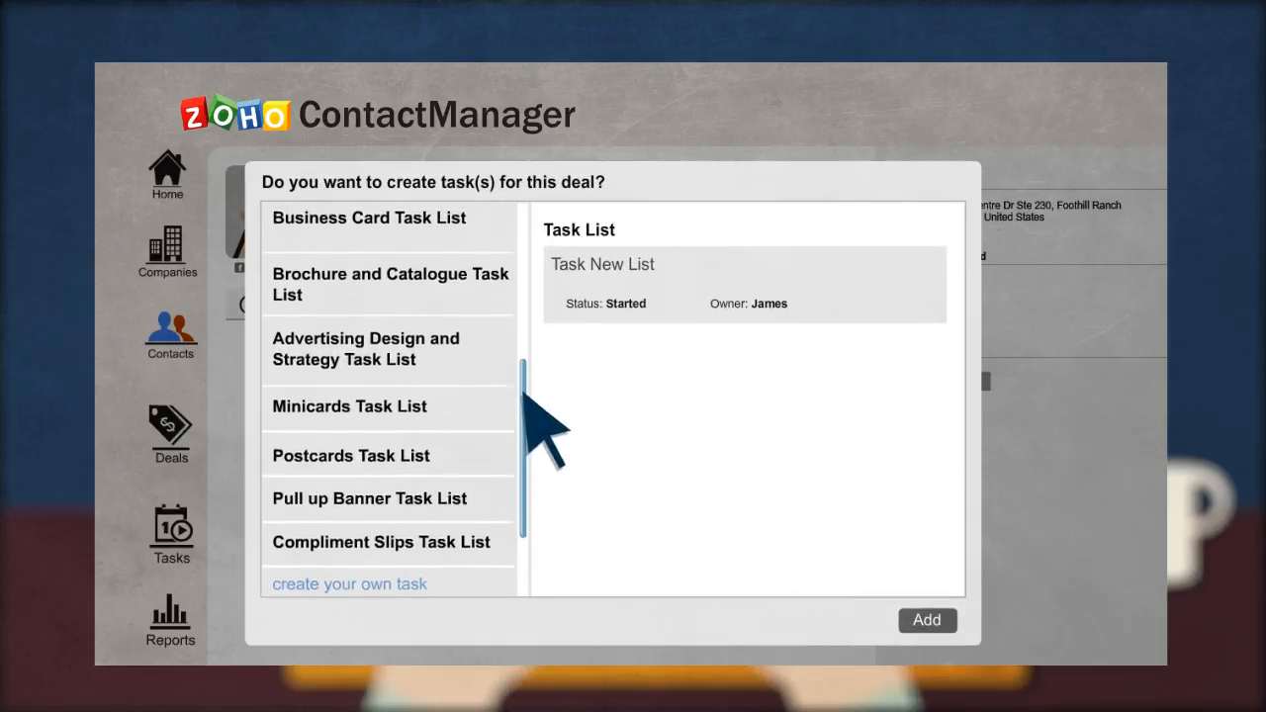
pyautogui.click(926, 621)
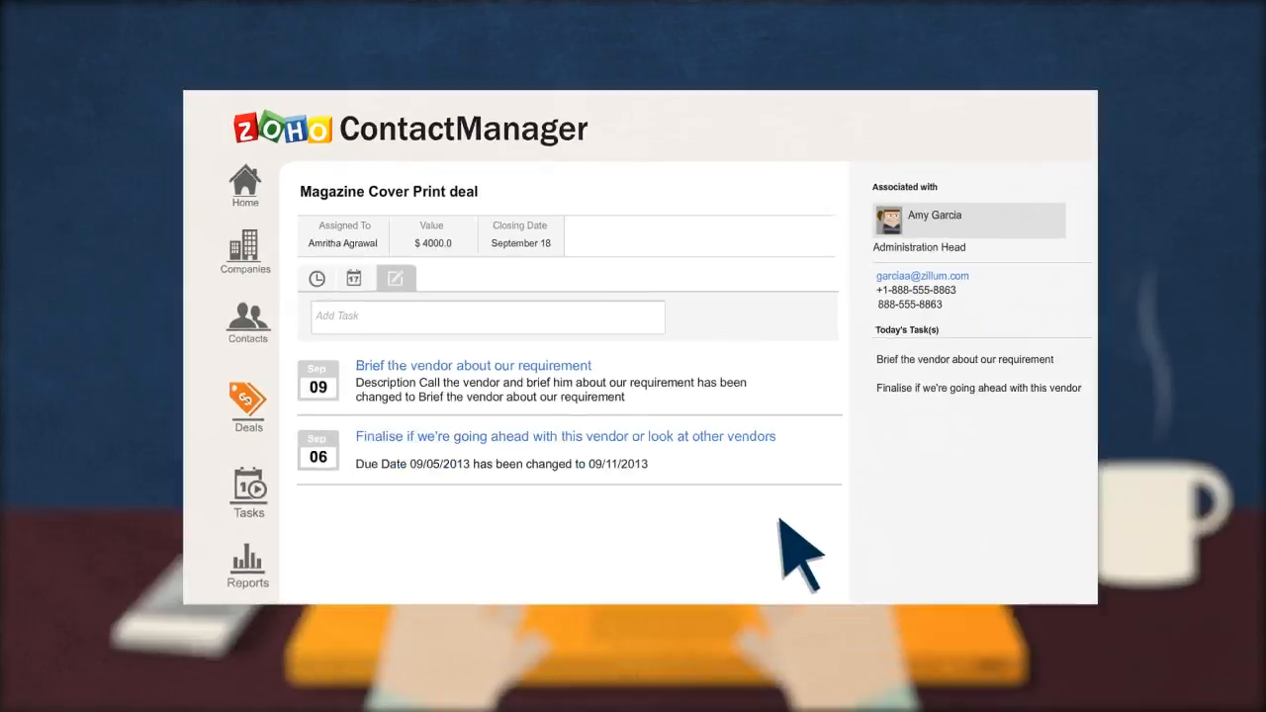